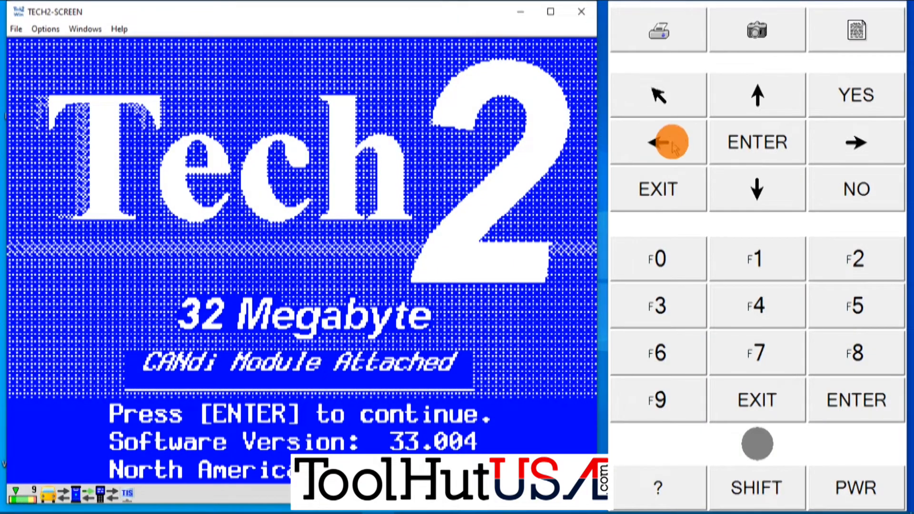
Step: Get past the Tech2 startup screen and open Diagnostics for the 2006 Chevrolet passenger car
left_click(756, 142)
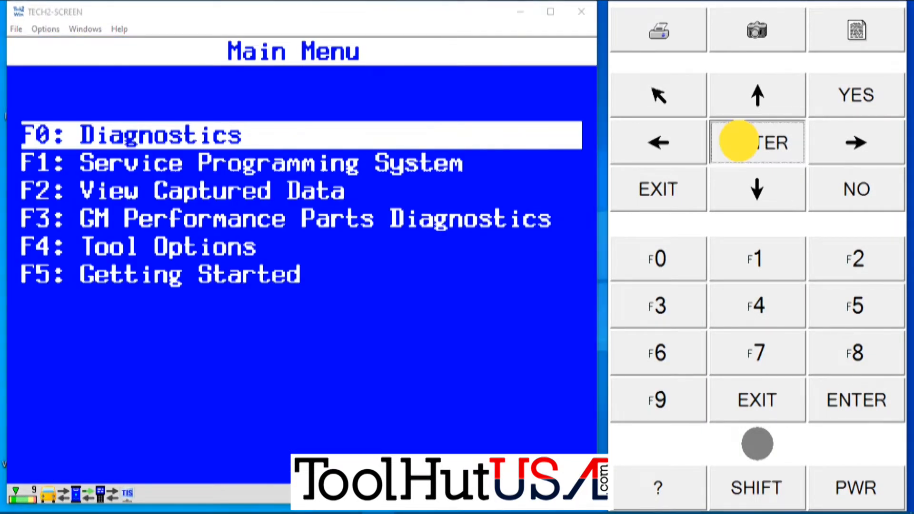
left_click(756, 142)
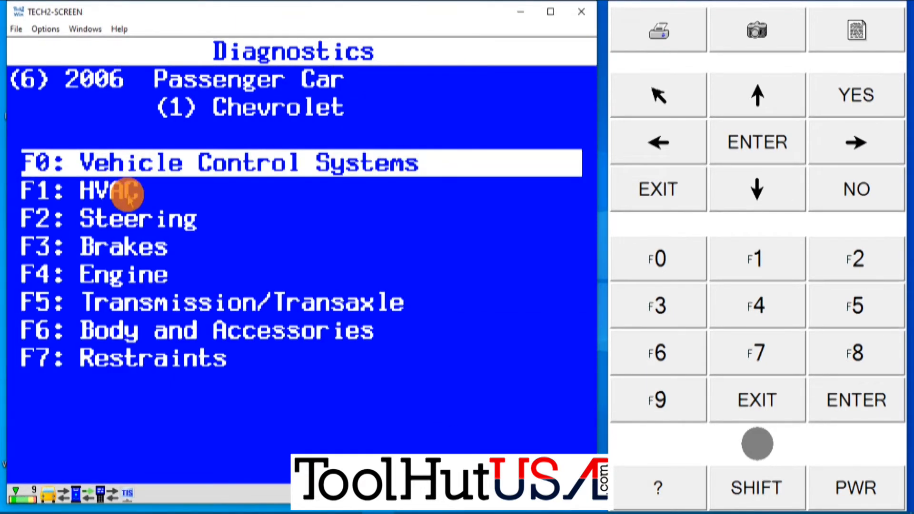
mouse_move(164, 265)
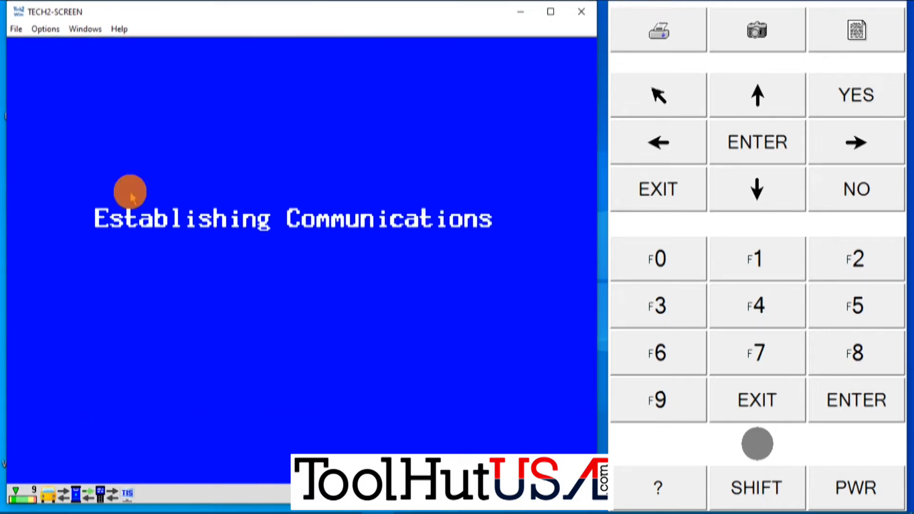
mouse_move(202, 272)
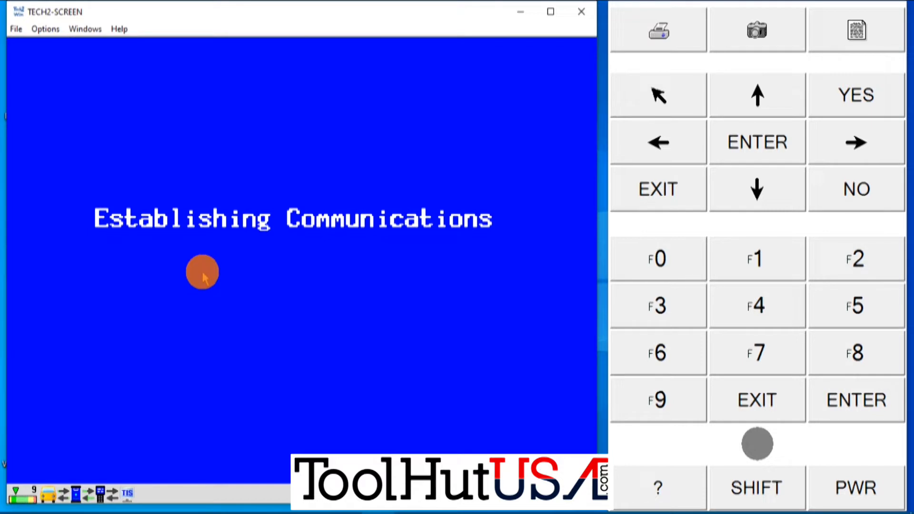
mouse_move(270, 320)
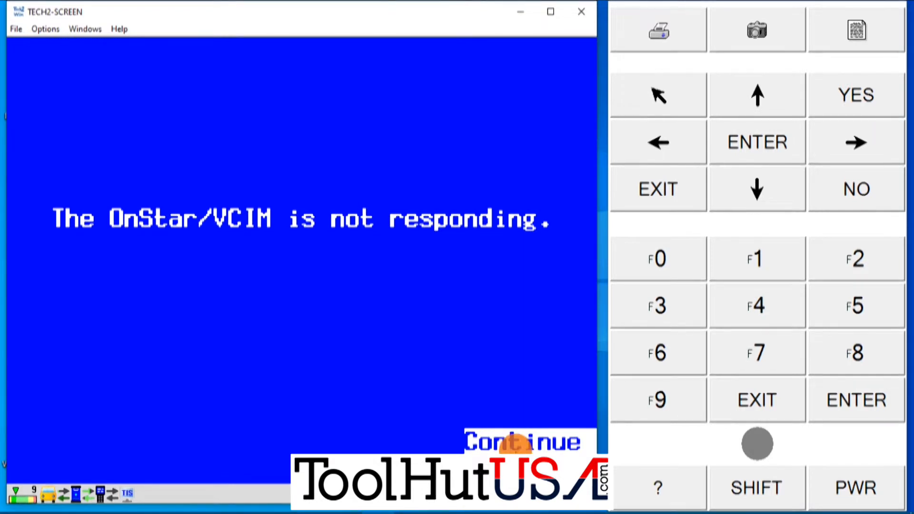
Step: Run Vehicle DTC Information and step through the 11 module statuses to the PCM's No Comm
left_click(522, 441)
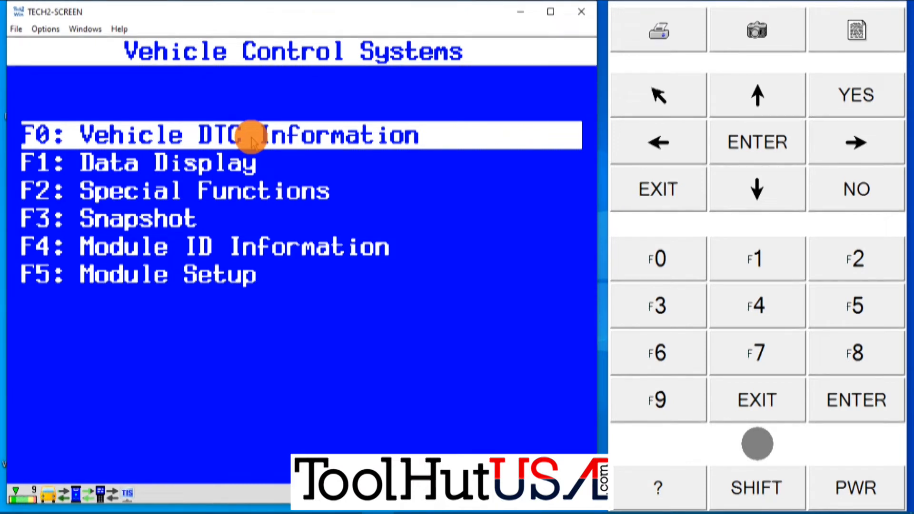
left_click(250, 135)
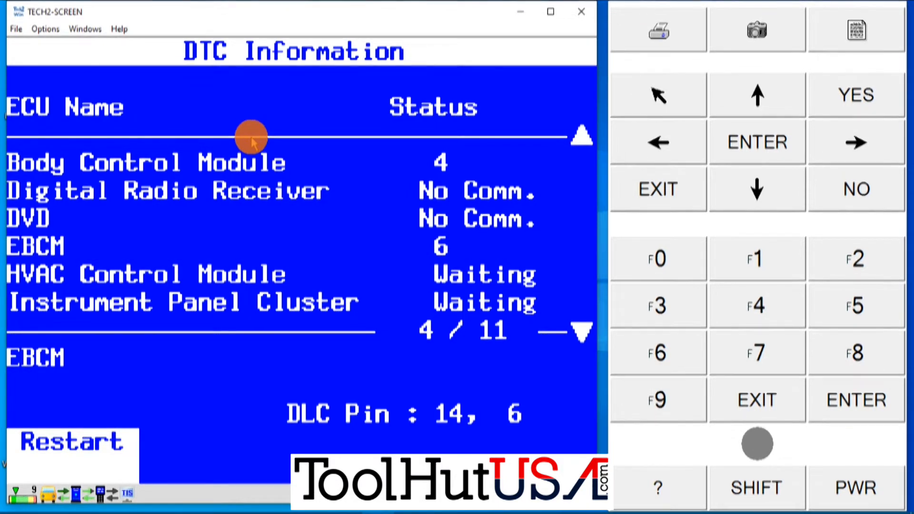
left_click(756, 189)
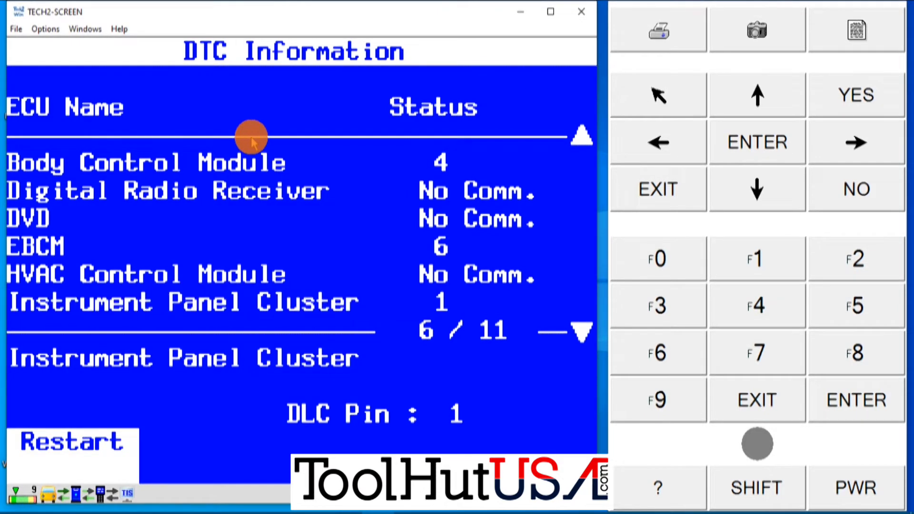
left_click(756, 189)
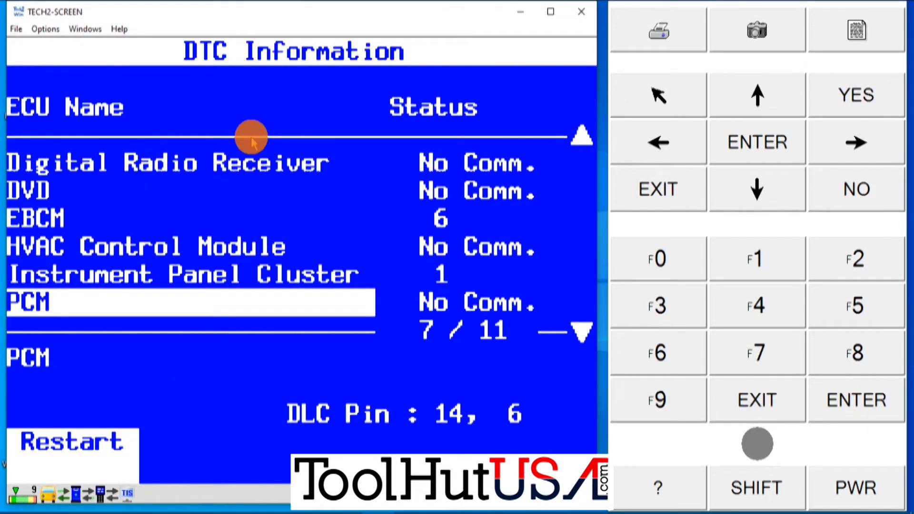
left_click(756, 189)
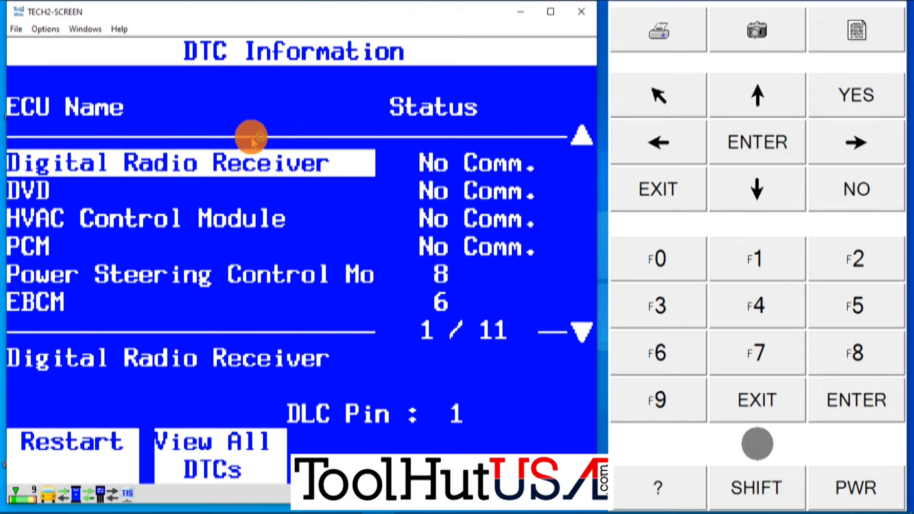
left_click(756, 188)
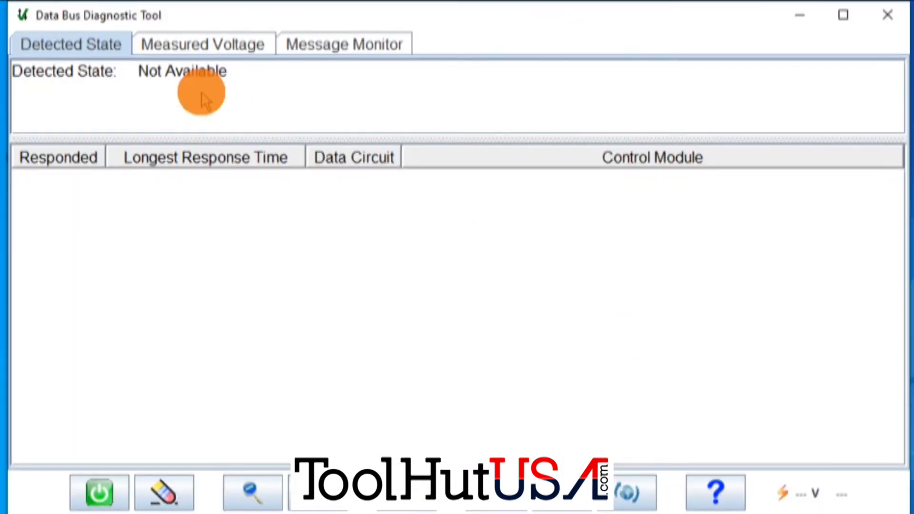
Step: Scan the DLC terminals 6 and 14 bus, finding four responding modules
left_click(99, 493)
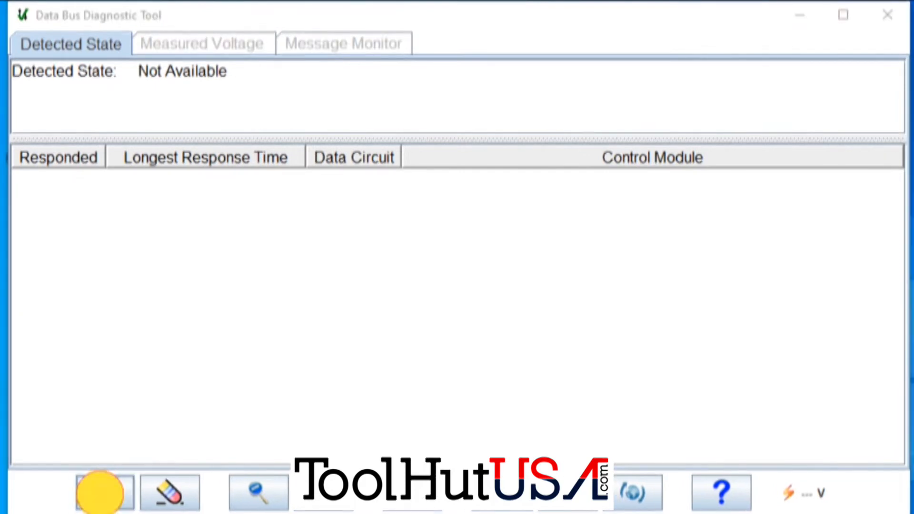
left_click(104, 493)
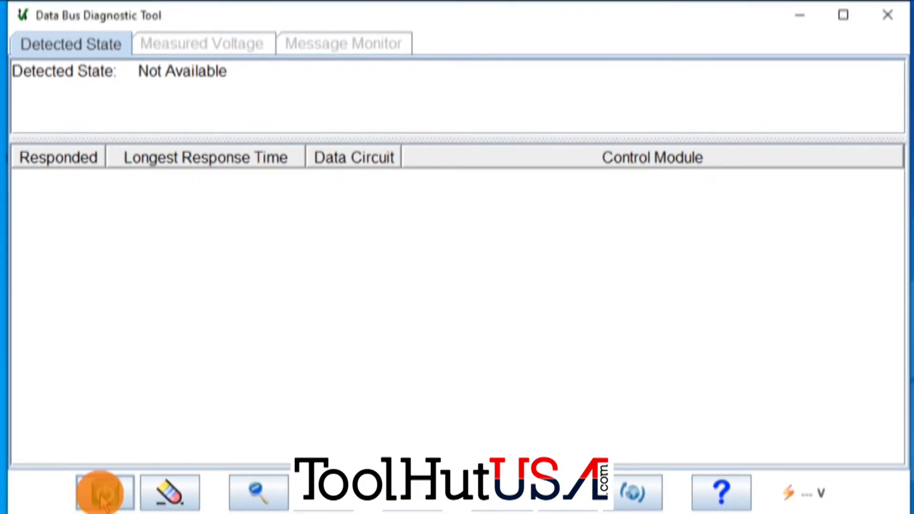
left_click(104, 493)
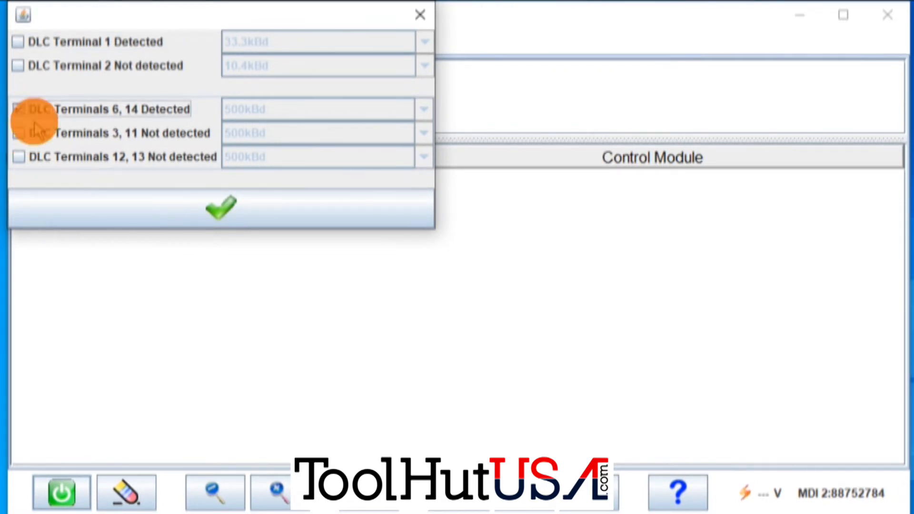
left_click(221, 208)
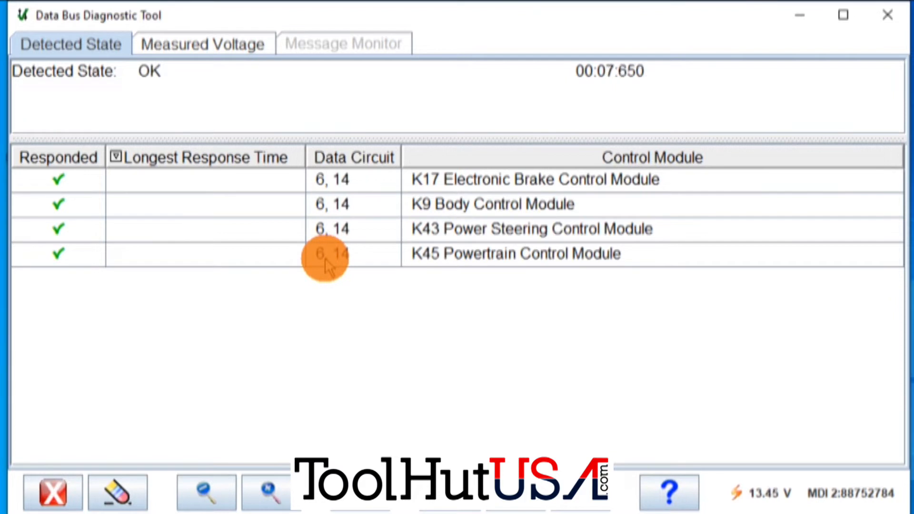
Step: View the measured voltage on terminals 6 and 14, then return to Detected State
left_click(202, 43)
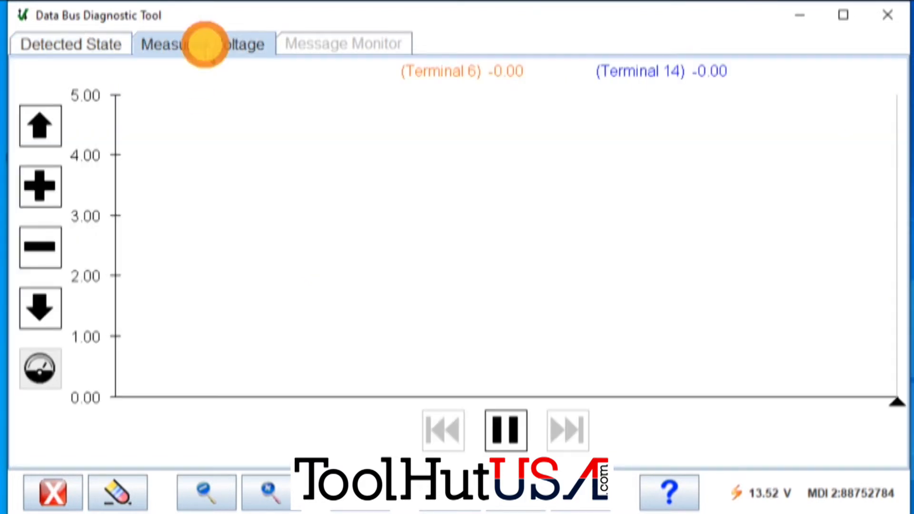
left_click(203, 43)
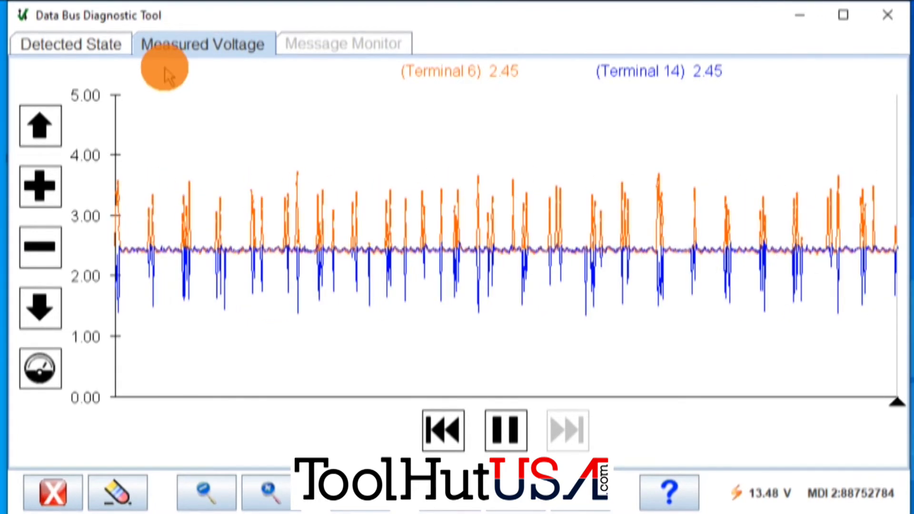
left_click(70, 44)
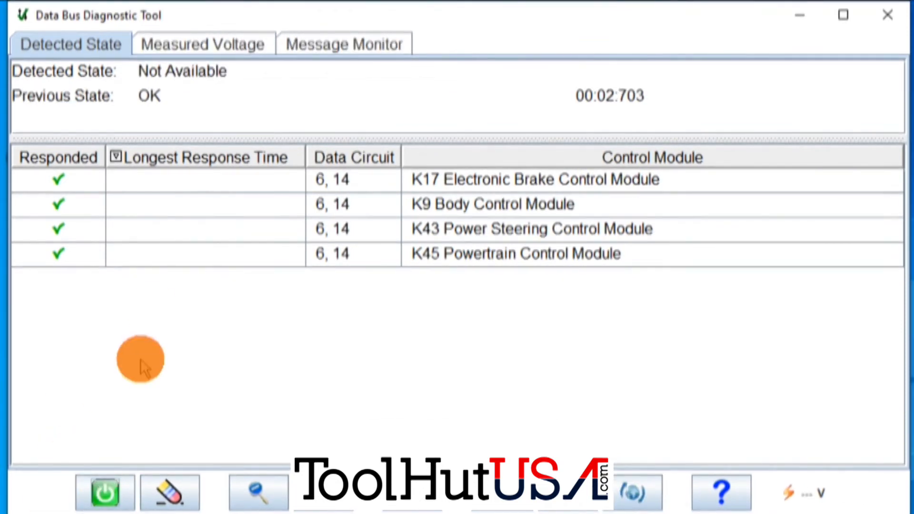
Step: From the Message Monitor tab, start a scan with DLC Terminal 1 selected and confirmed
left_click(344, 44)
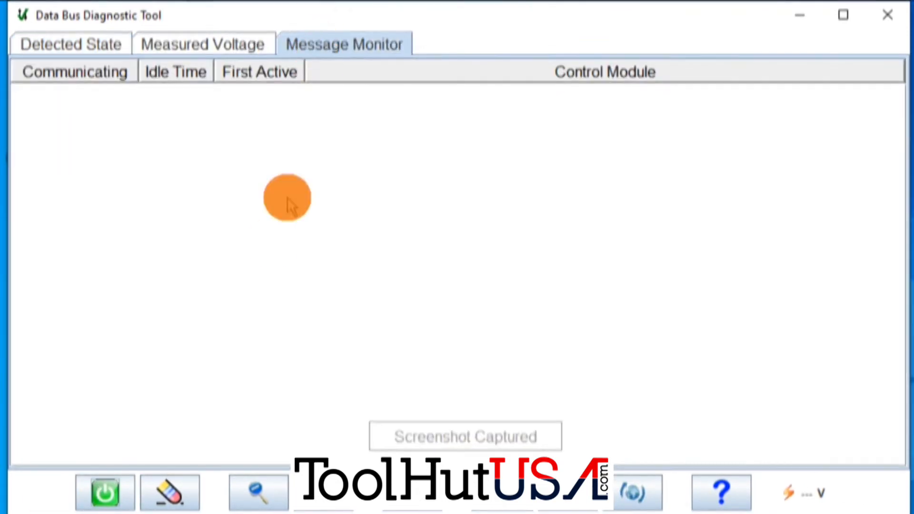
left_click(104, 492)
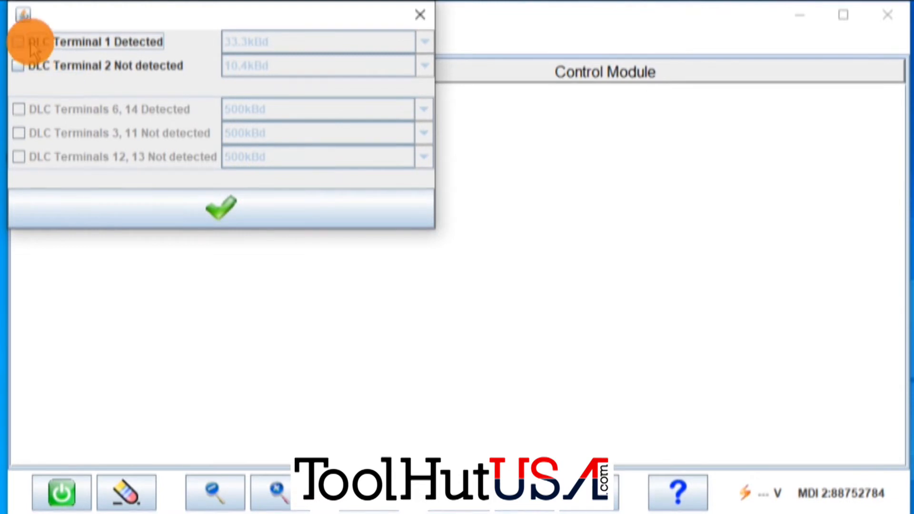
left_click(18, 41)
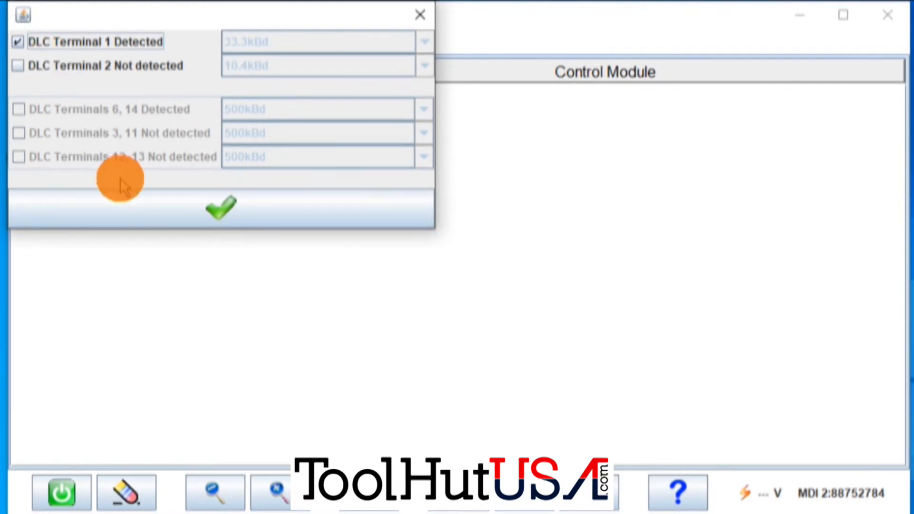
left_click(220, 208)
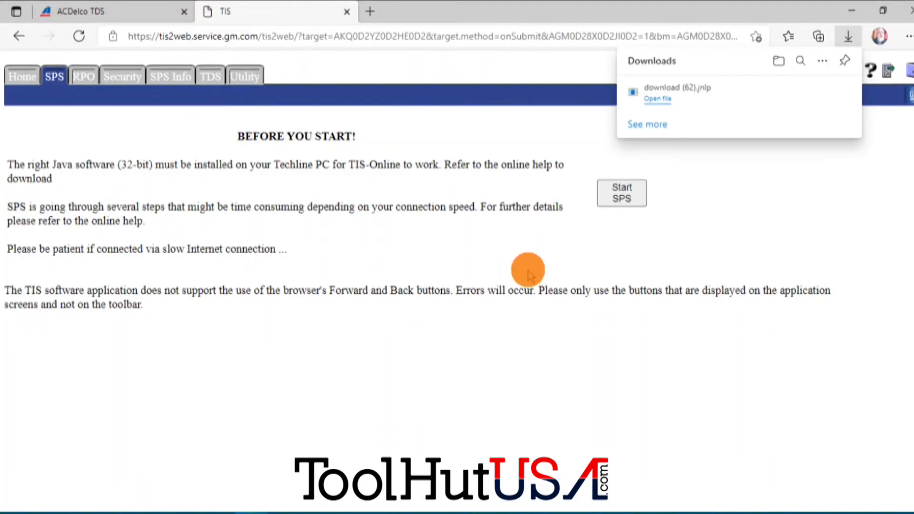
Step: Launch Service Programming with the J2534 Tool set to replace and program the ECU
left_click(656, 98)
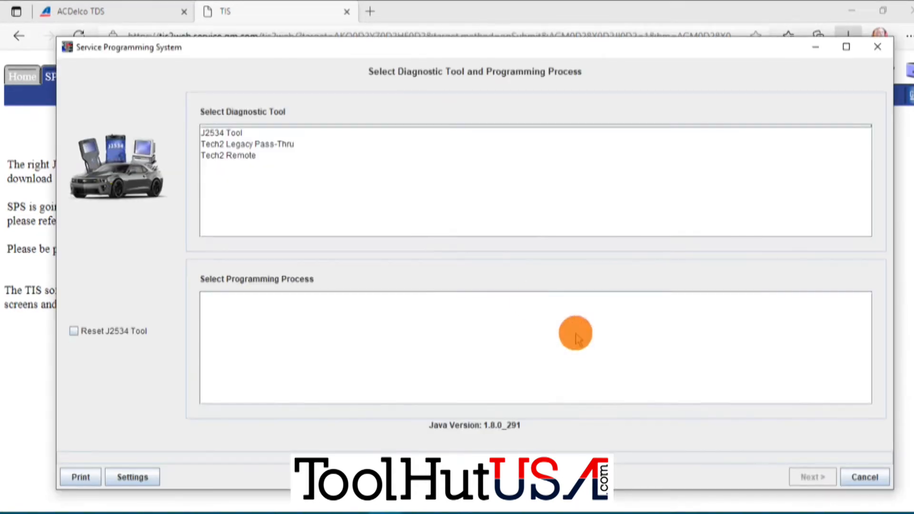
left_click(221, 132)
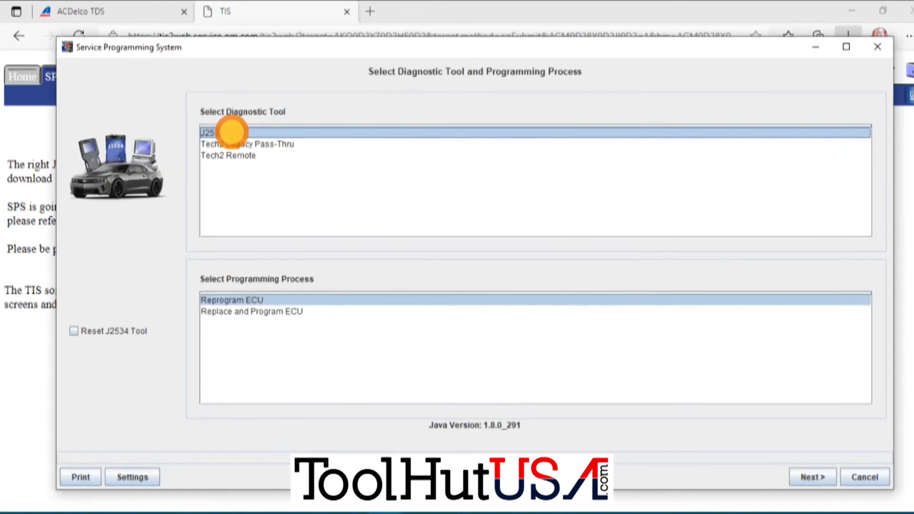
left_click(251, 311)
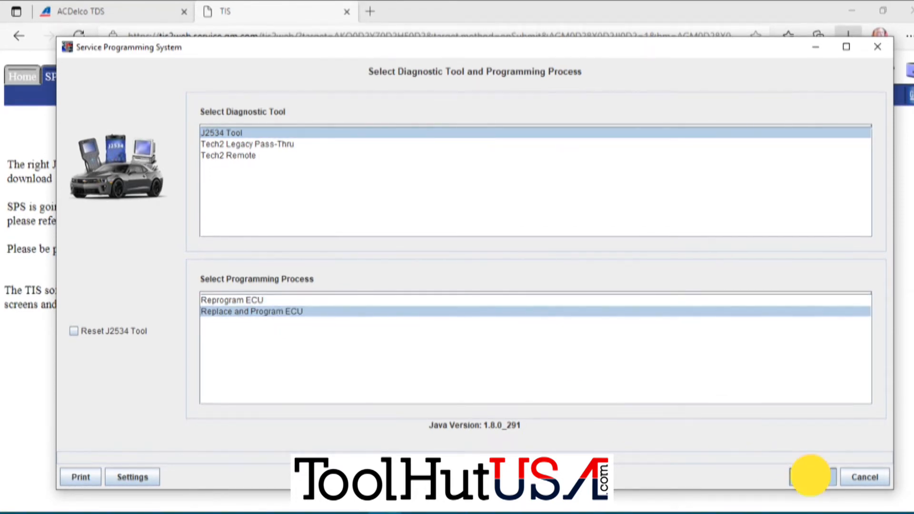
left_click(810, 476)
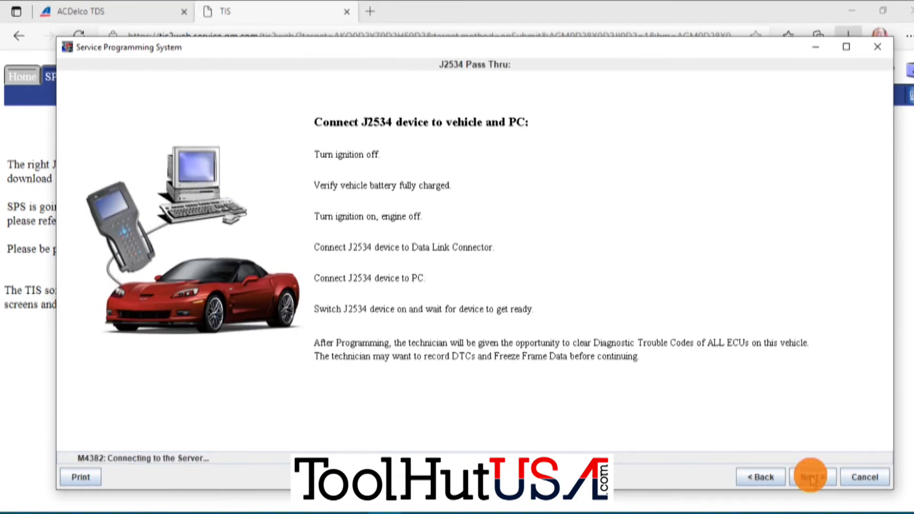
Step: Choose Chevrolet as the salesmake and Malibu as the car line
left_click(812, 476)
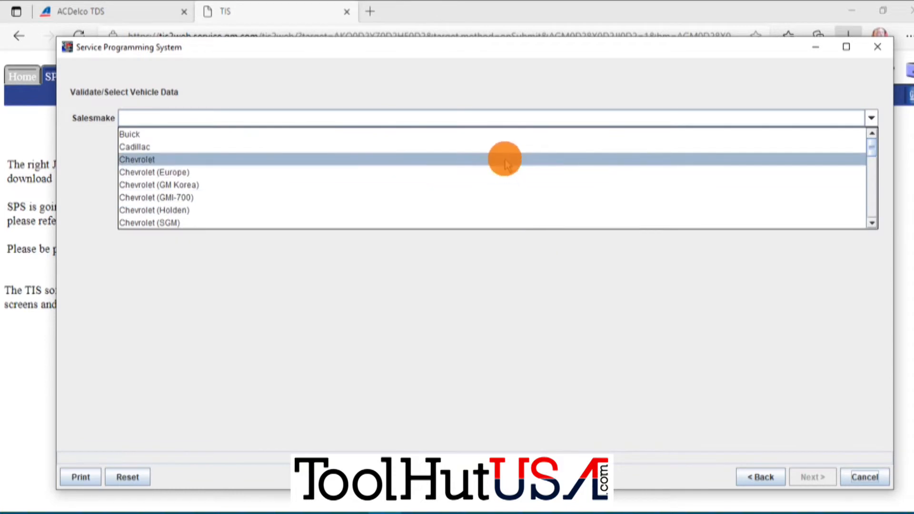
left_click(137, 159)
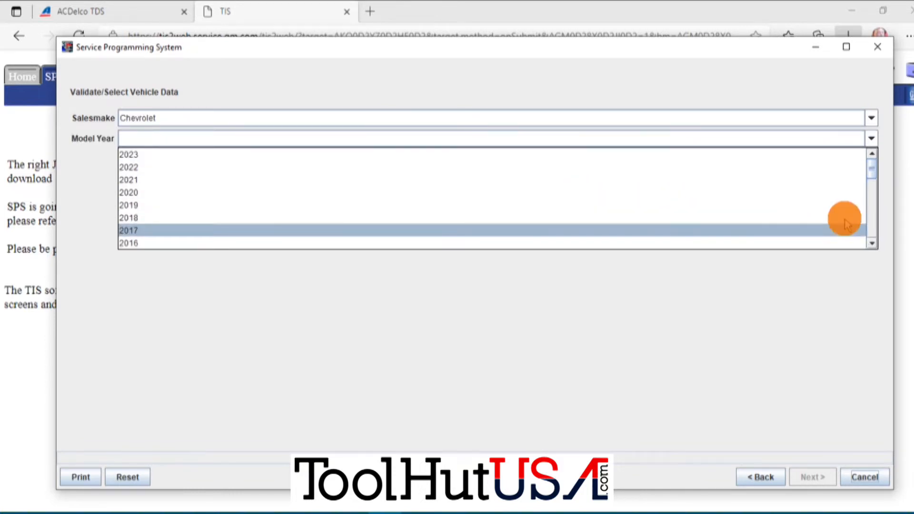
scroll("down", 3)
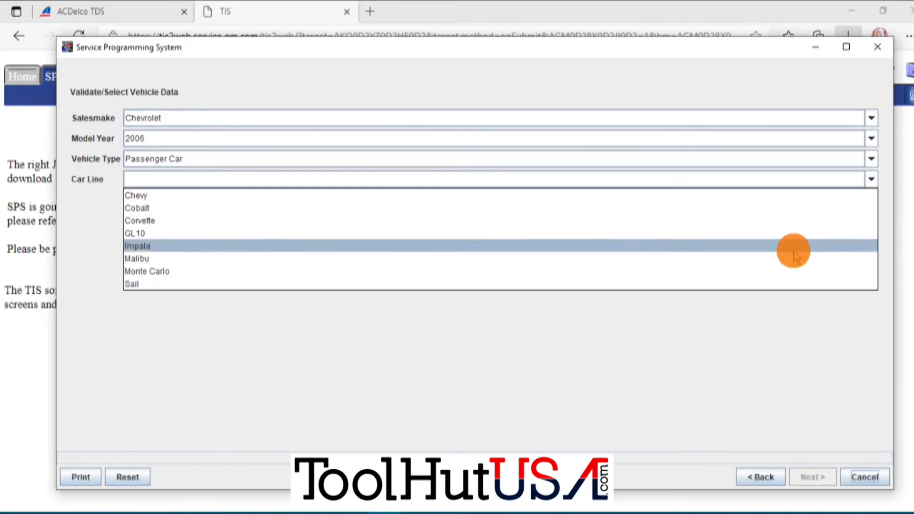
left_click(137, 258)
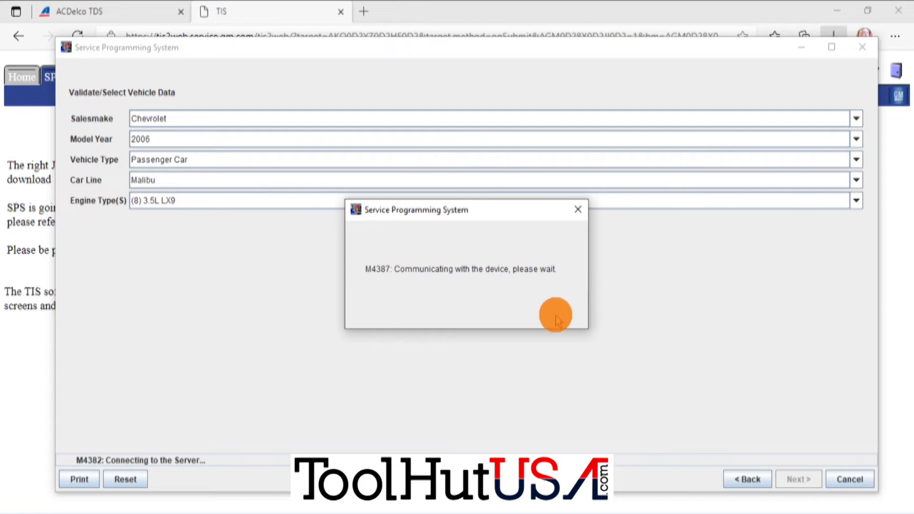
mouse_move(489, 338)
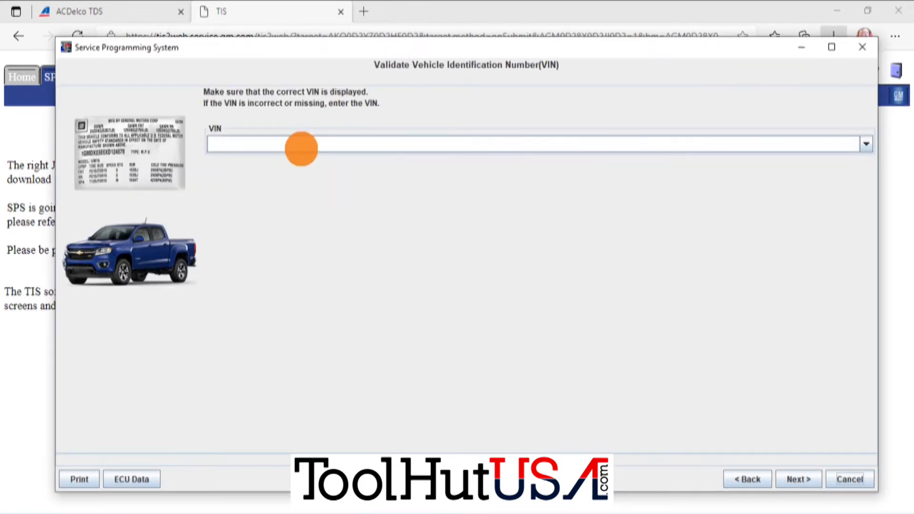
Step: Enter VIN 1G1ZT51836F210574 on the Validate VIN screen
type("1")
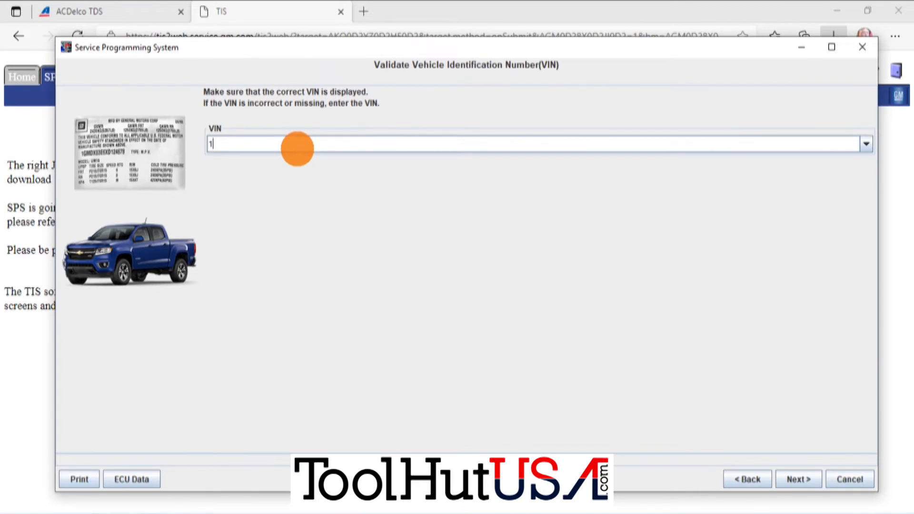
type("G1Z")
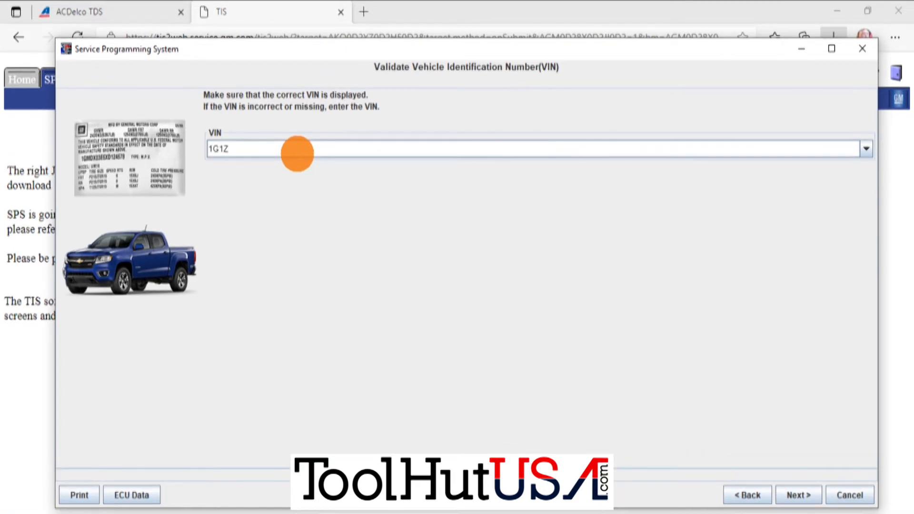
type("T518")
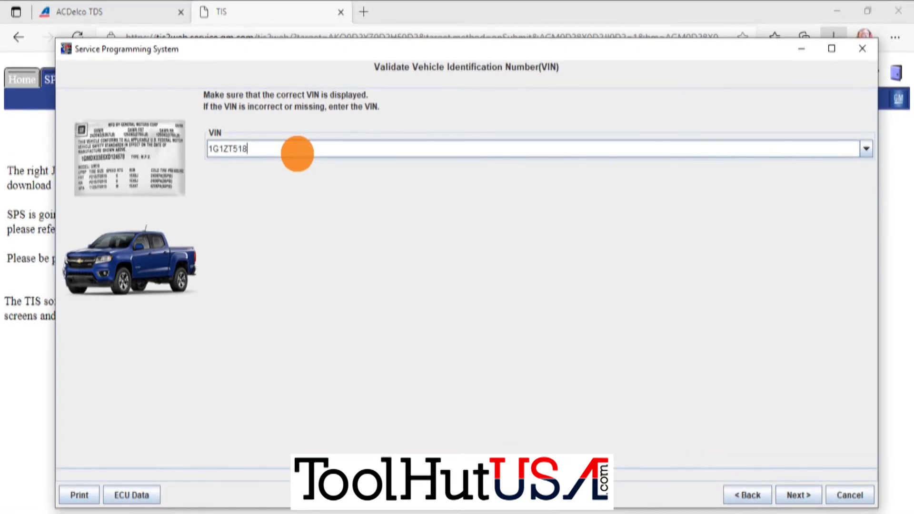
type("36")
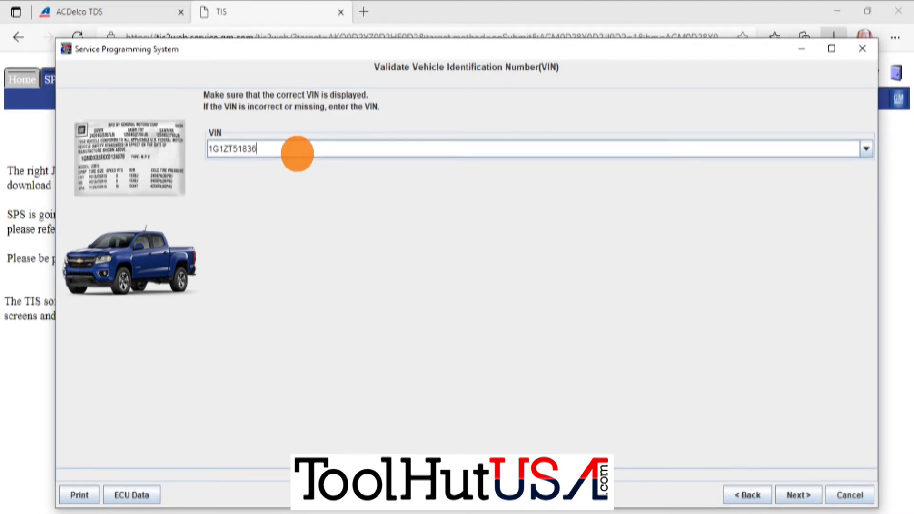
type("F210574")
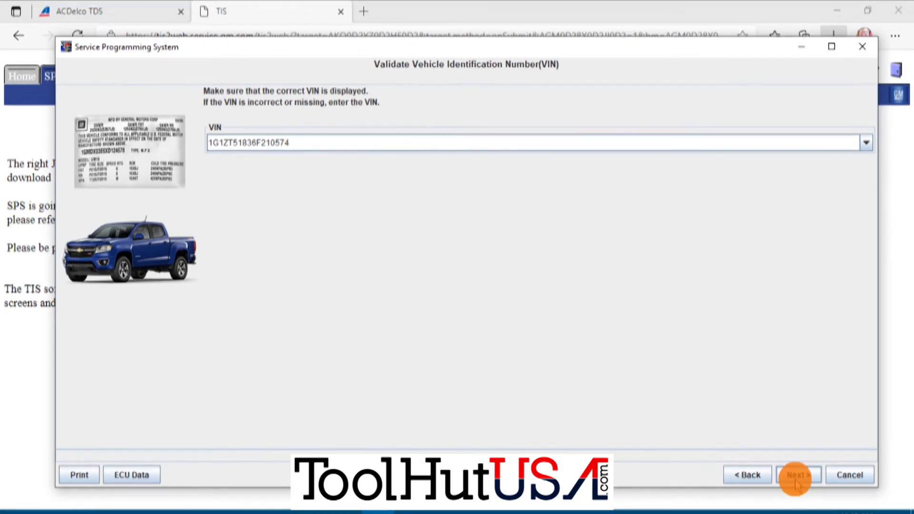
Step: Accept the VIN, choose Normal PCM/VCM programming, and continue past the replace instructions
left_click(797, 474)
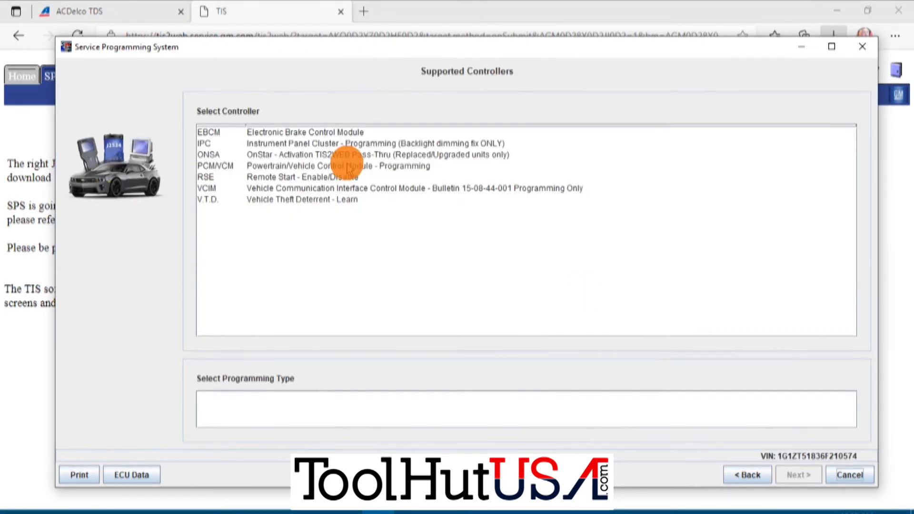
left_click(337, 165)
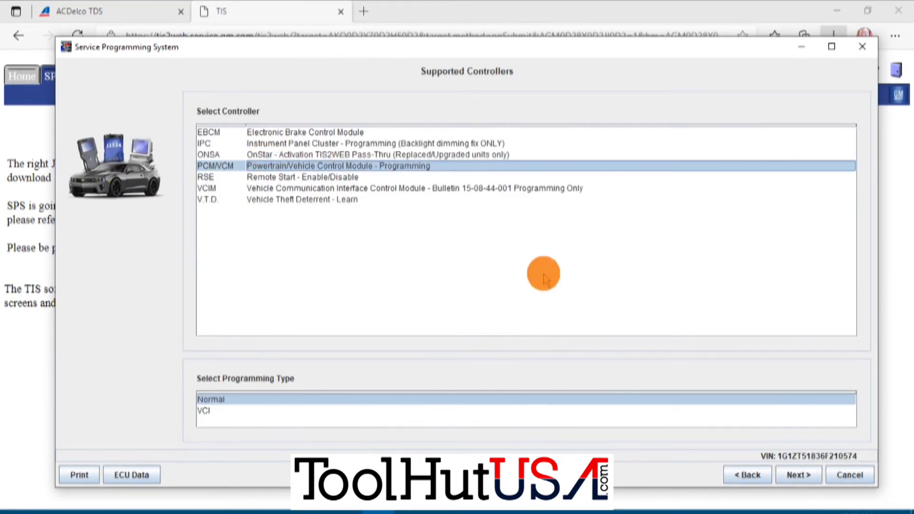
left_click(798, 474)
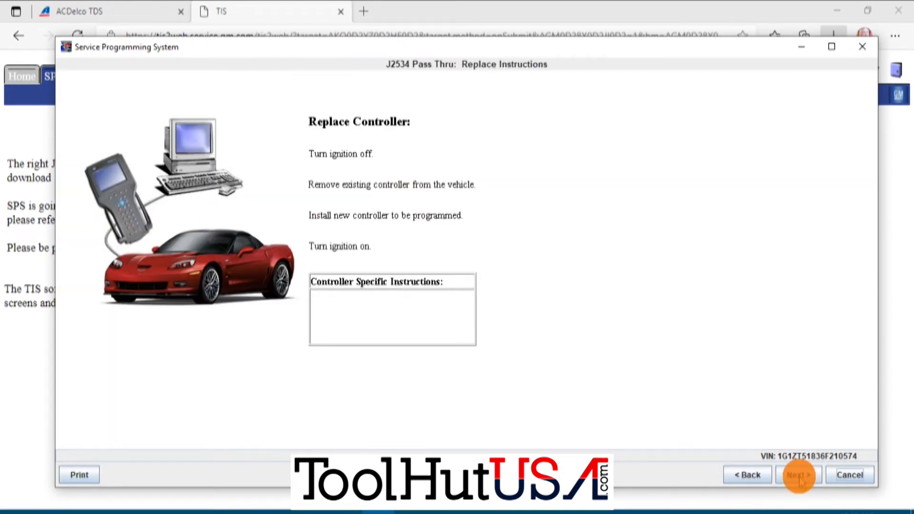
left_click(800, 475)
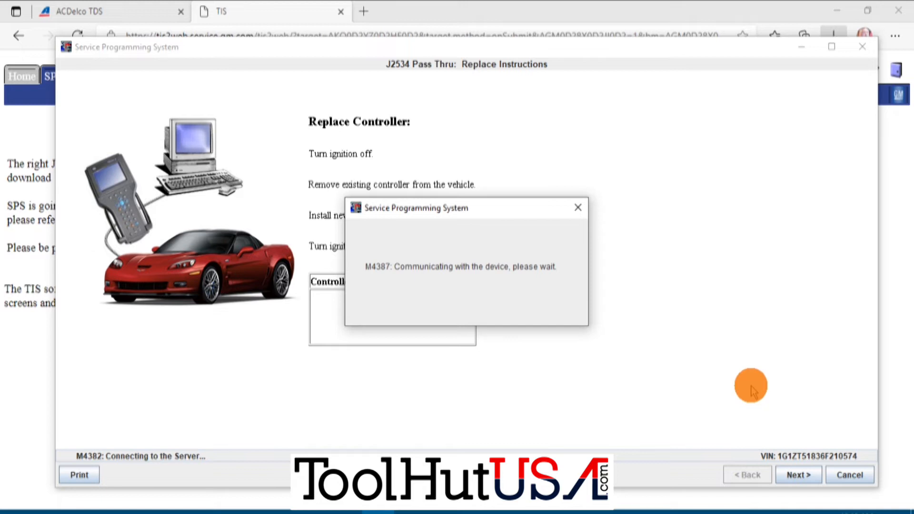
mouse_move(726, 336)
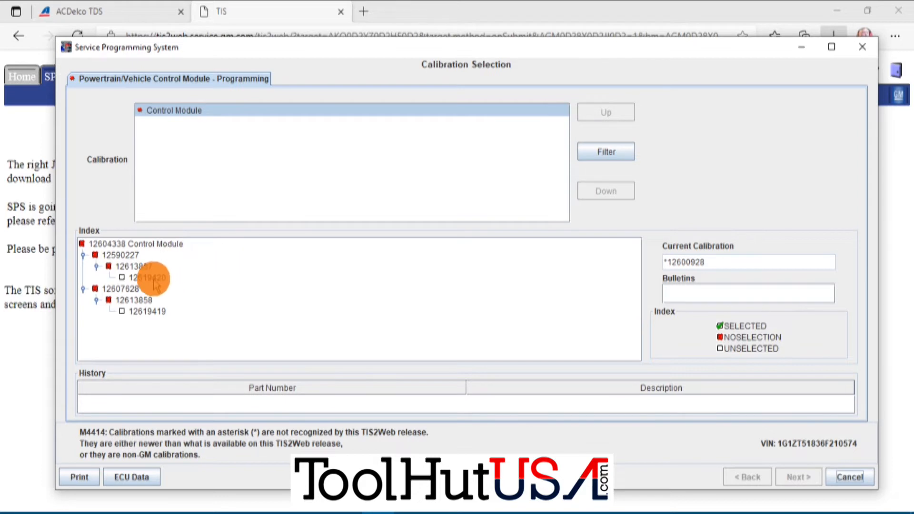
Step: Compare calibrations 12619420 and 12619419, leaving 12619419 (Siemens EGR valve) checked
left_click(149, 277)
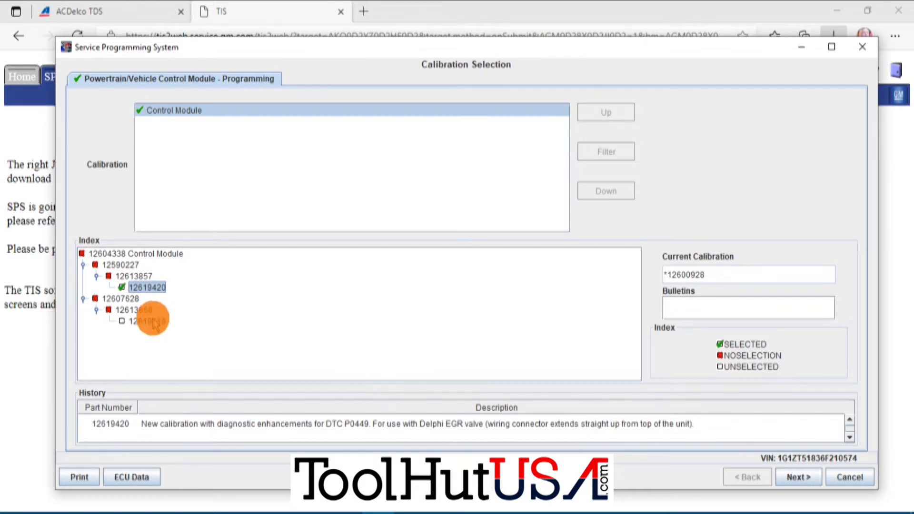
left_click(146, 321)
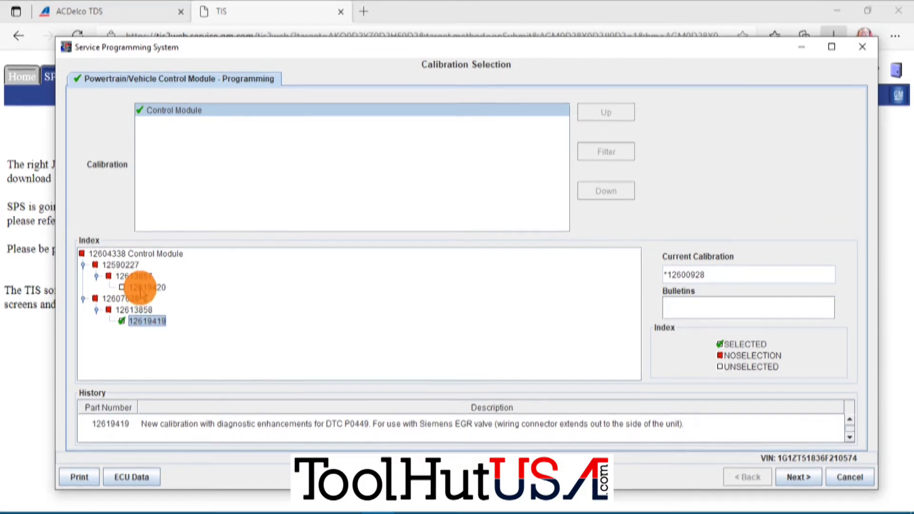
left_click(147, 286)
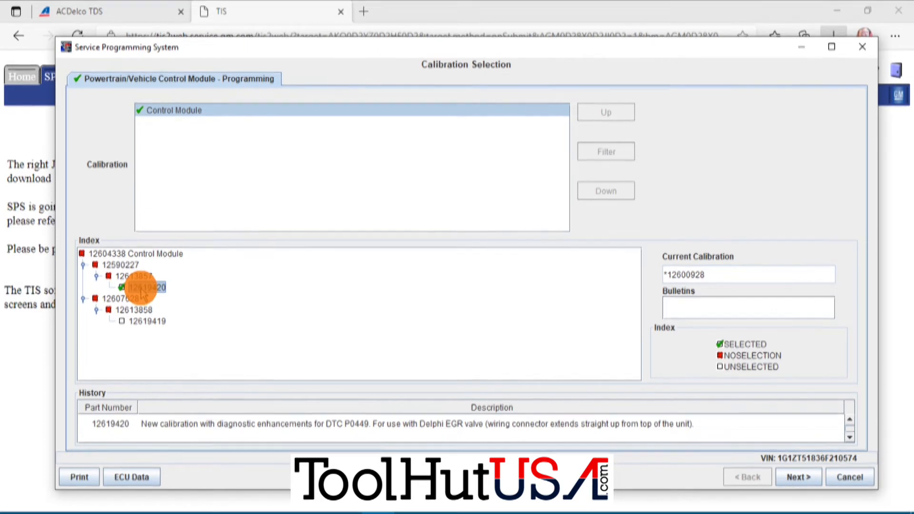
left_click(149, 286)
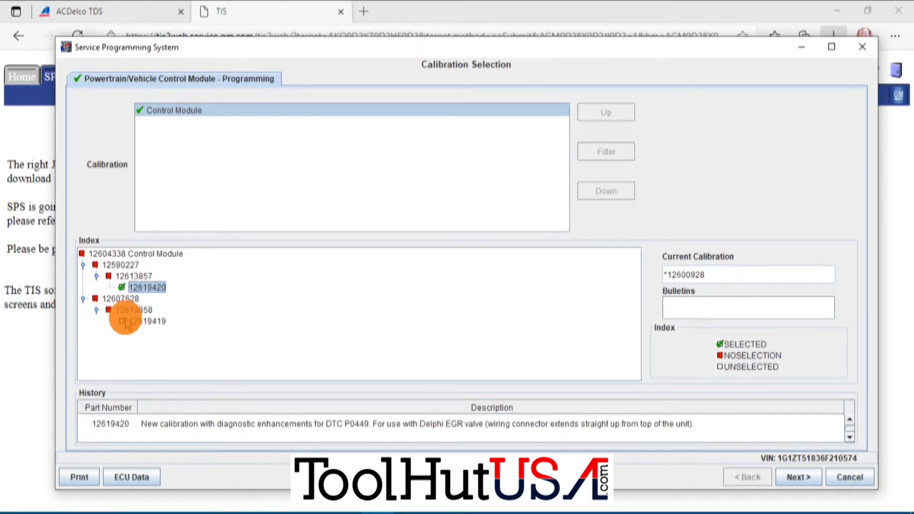
left_click(147, 321)
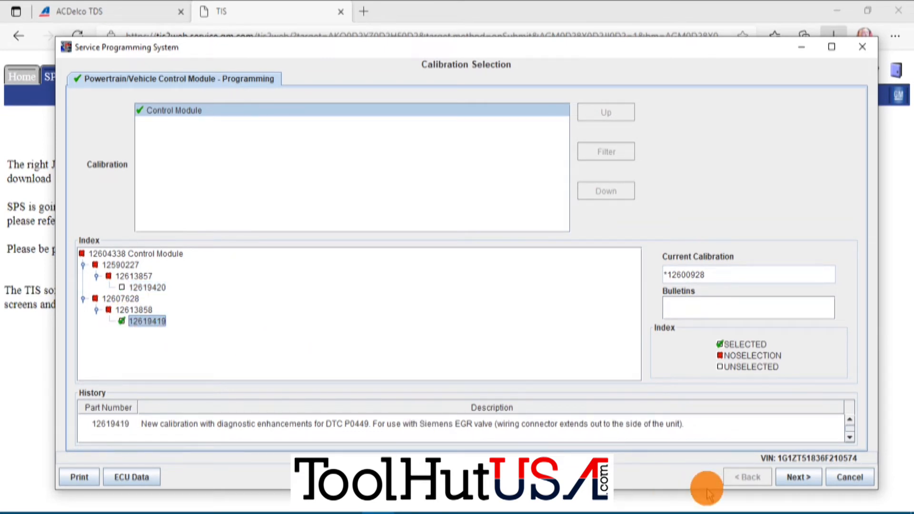
mouse_move(799, 477)
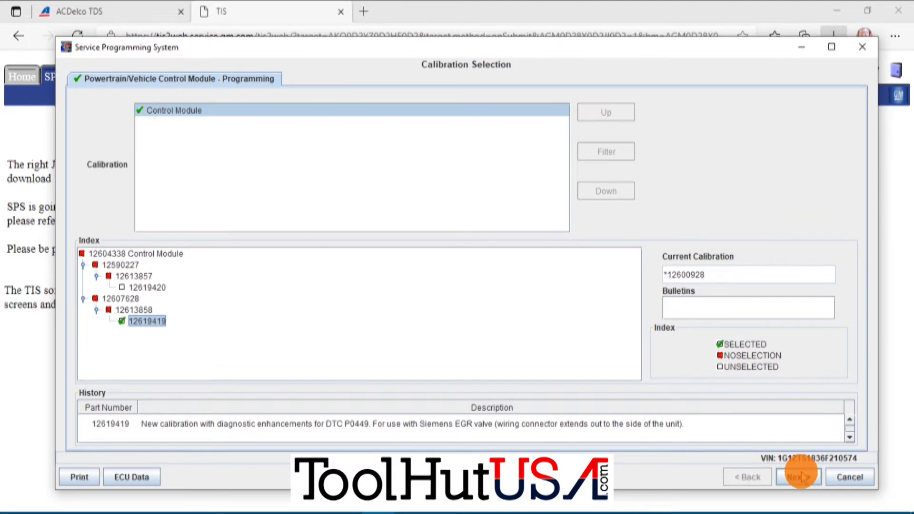
Step: Accept calibration 12619419, approve the *12600928 replacement summary, and start programming
left_click(798, 477)
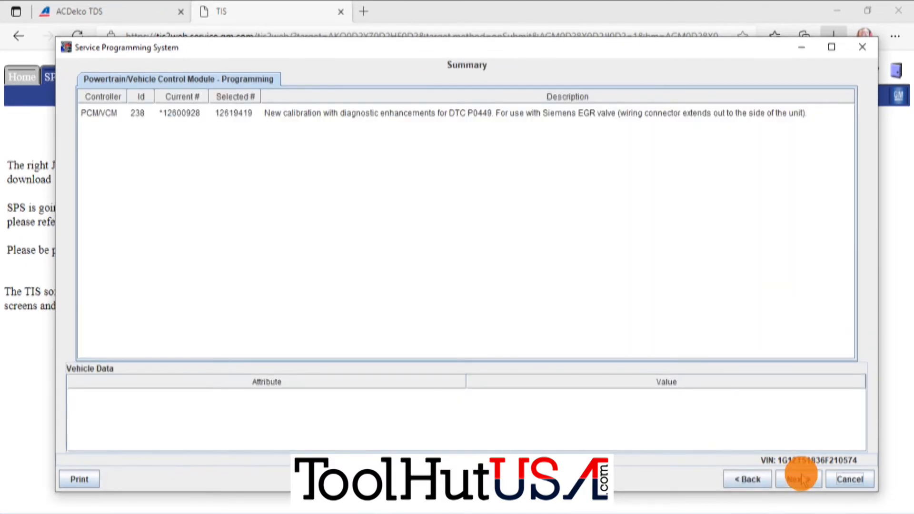
left_click(799, 478)
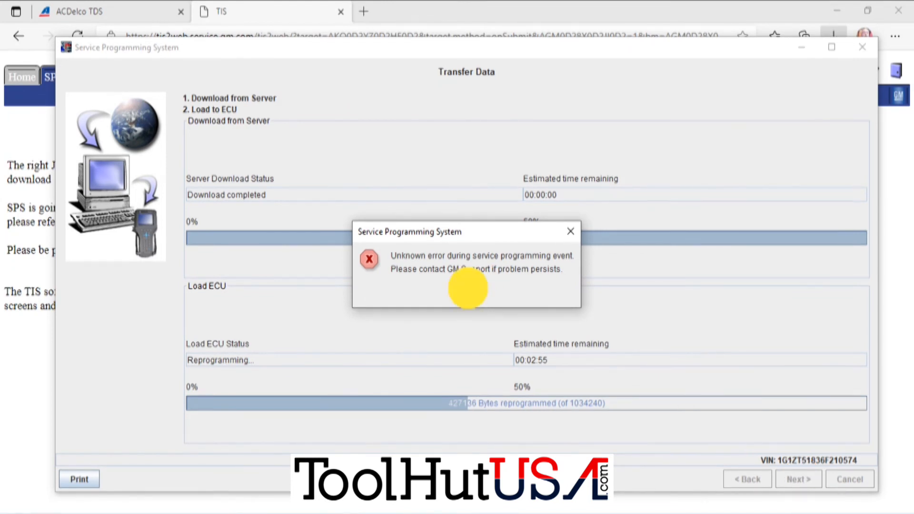
Step: Close the 'Unknown error during service programming event' dialog during Load ECU
left_click(569, 231)
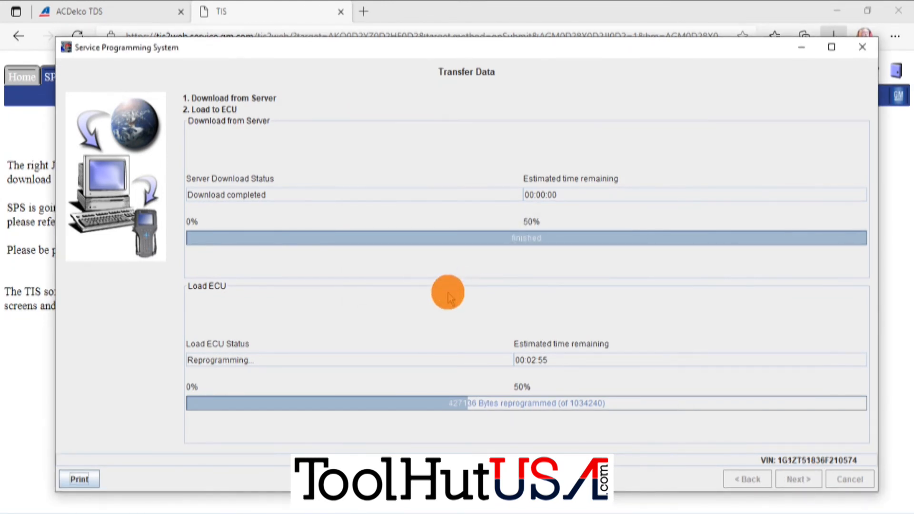